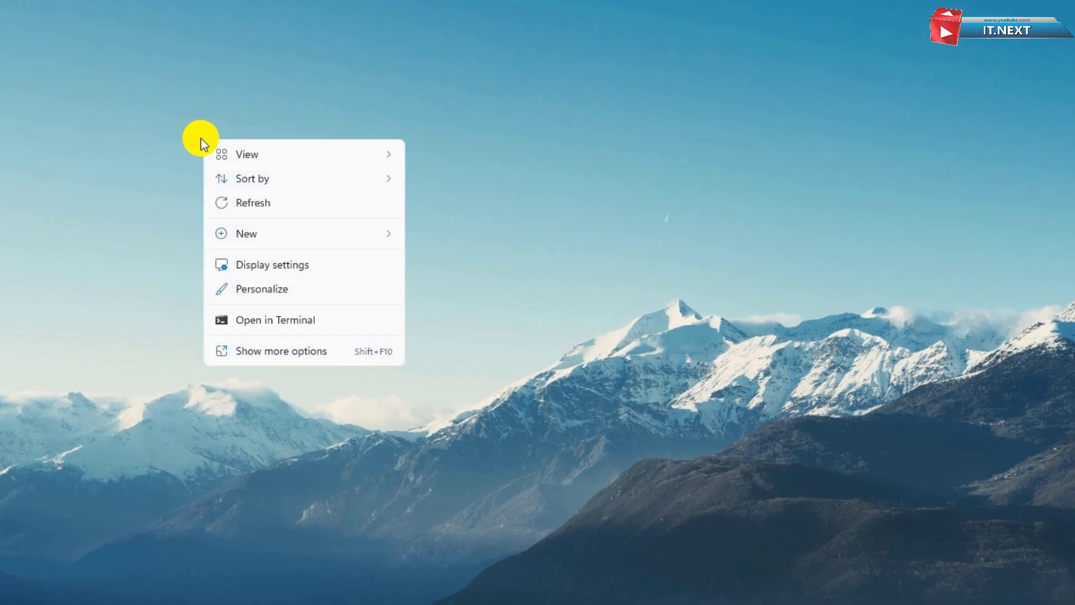
mouse_move(259, 235)
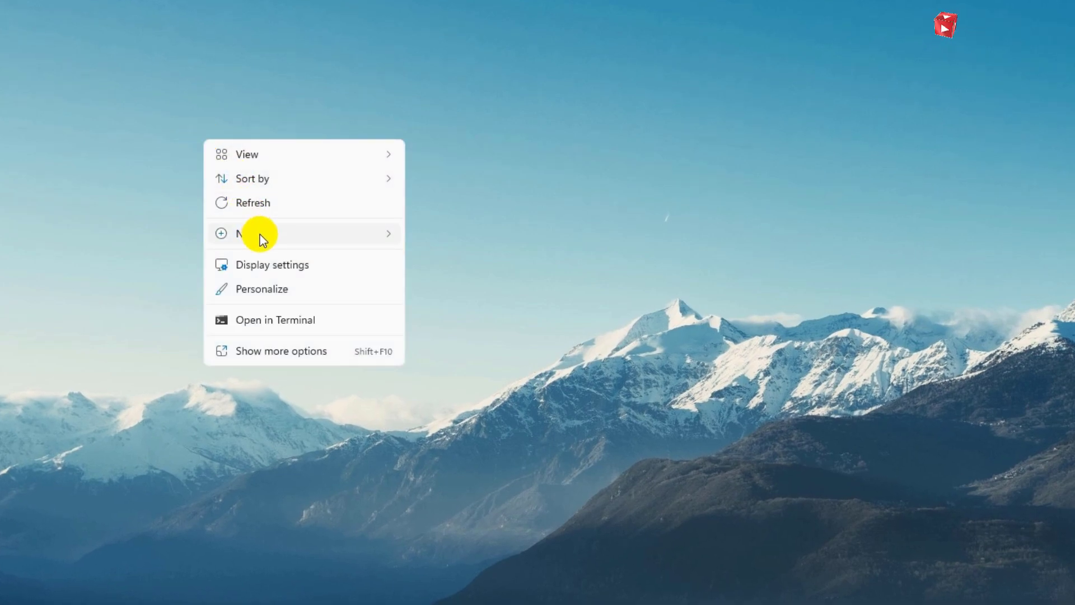
Start a new desktop shortcut from the desktop's New > Shortcut menu.
left_click(267, 233)
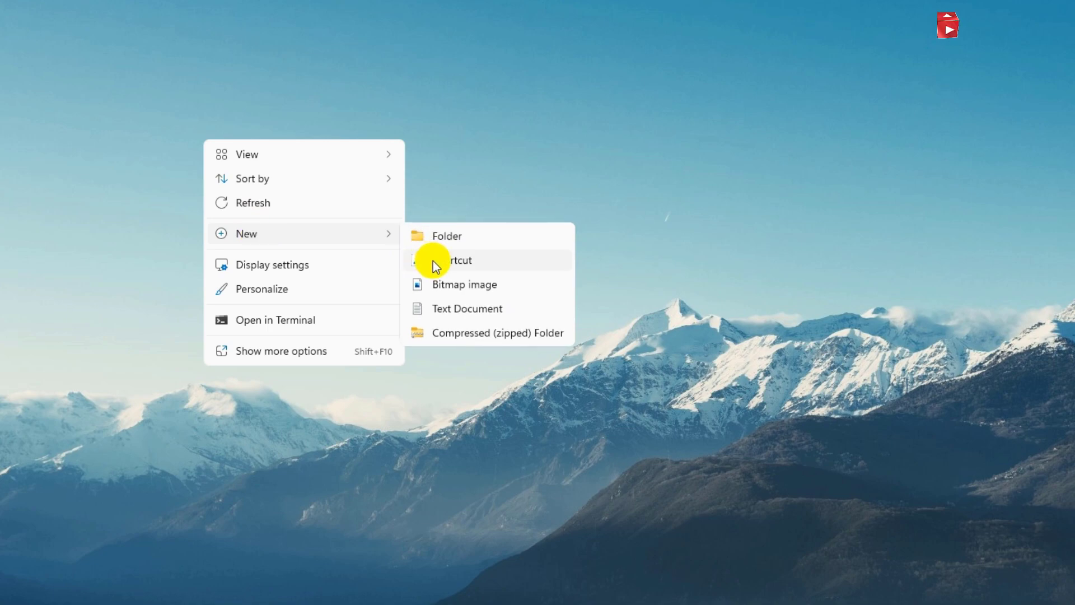
left_click(457, 261)
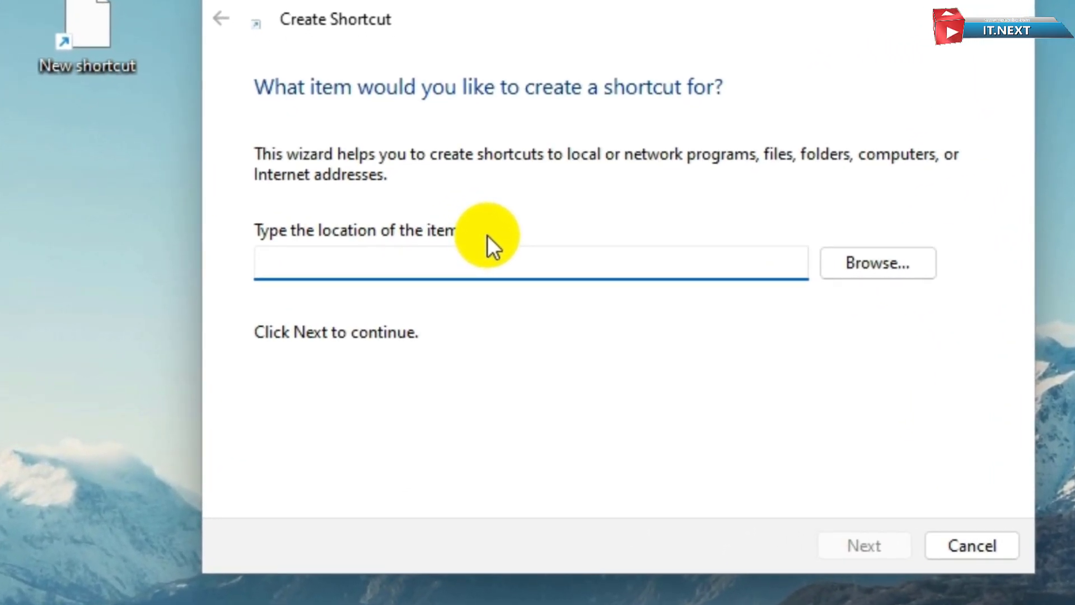
Enter 'Shutdown /s /t 0' as the shortcut's item location.
type("Shutdown /s /t 0")
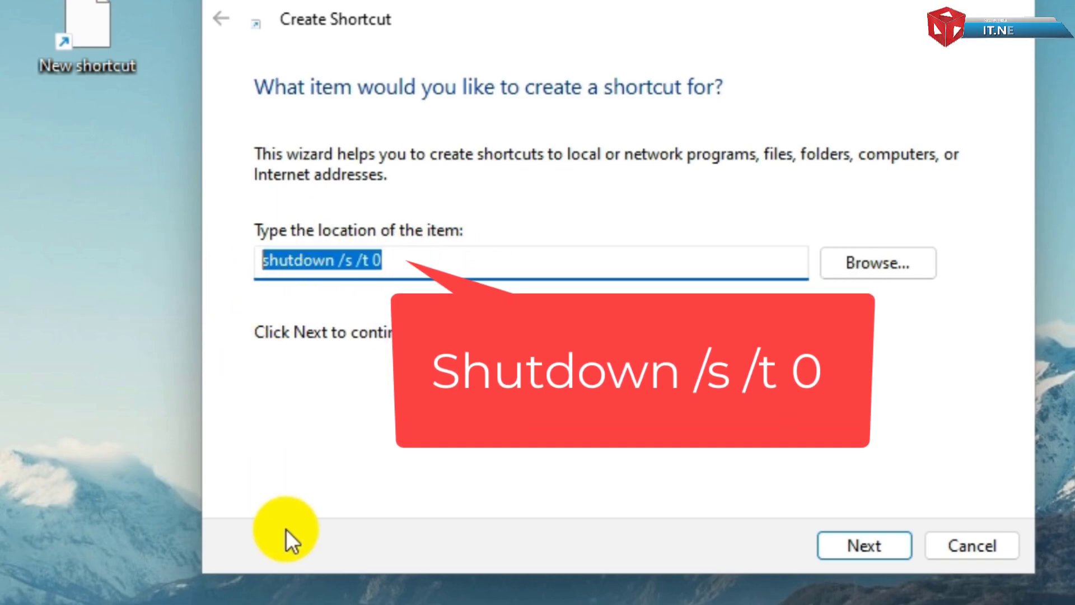
mouse_move(873, 562)
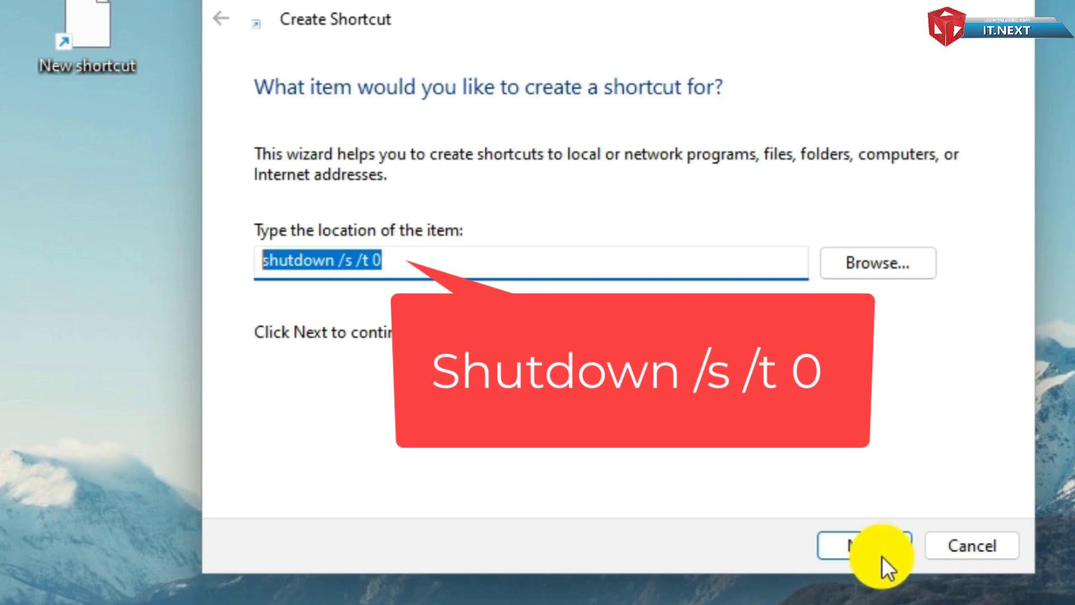
Advance the wizard to naming, with 'shutdown' as the shortcut name.
left_click(862, 546)
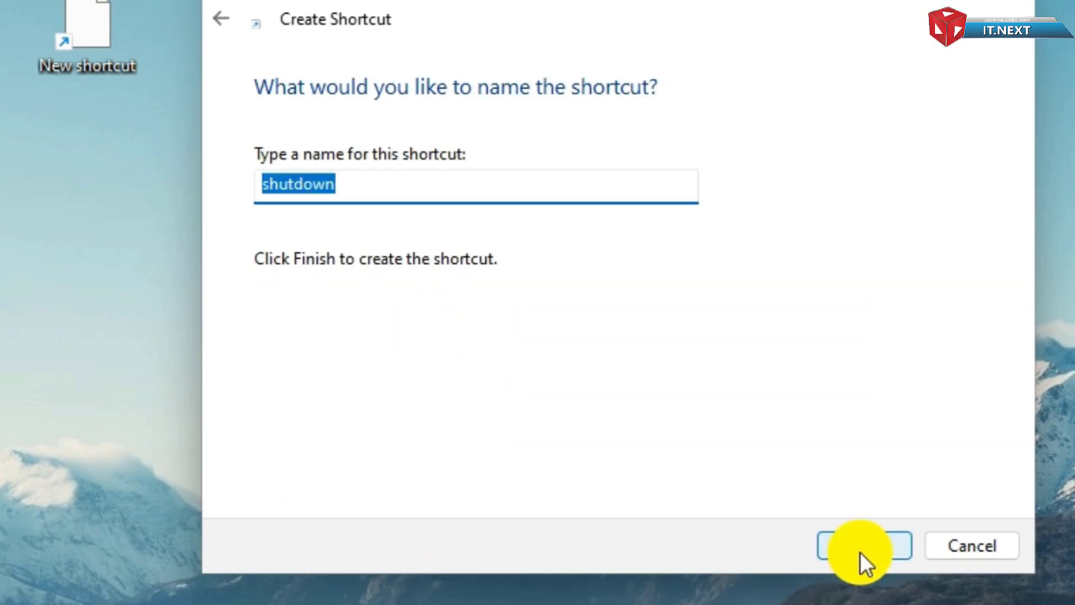
mouse_move(295, 193)
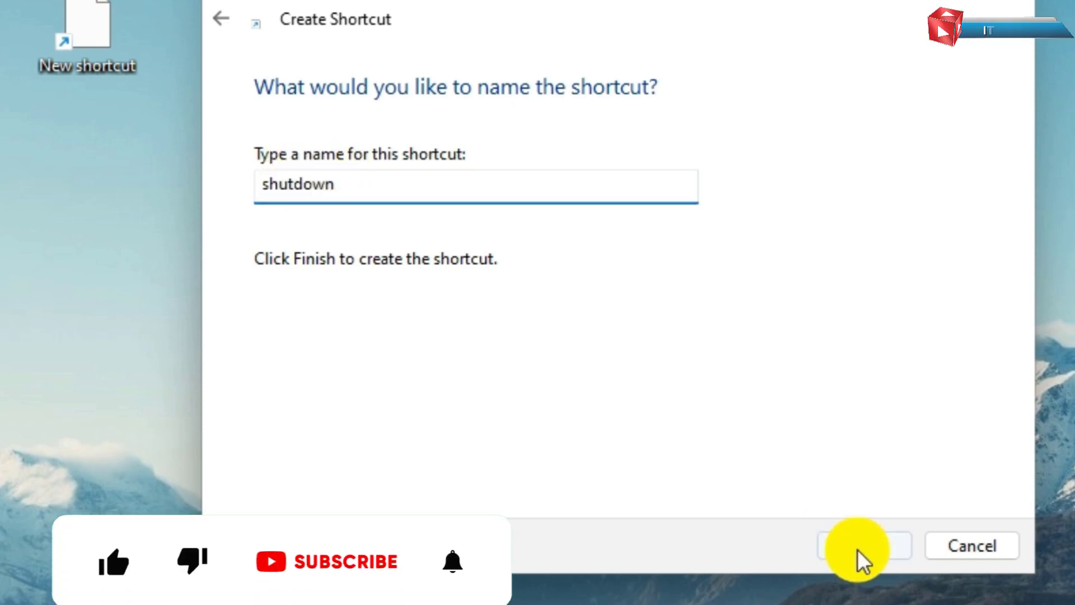
Finish the wizard to create the 'shutdown' desktop shortcut and bring up its context menu.
left_click(858, 547)
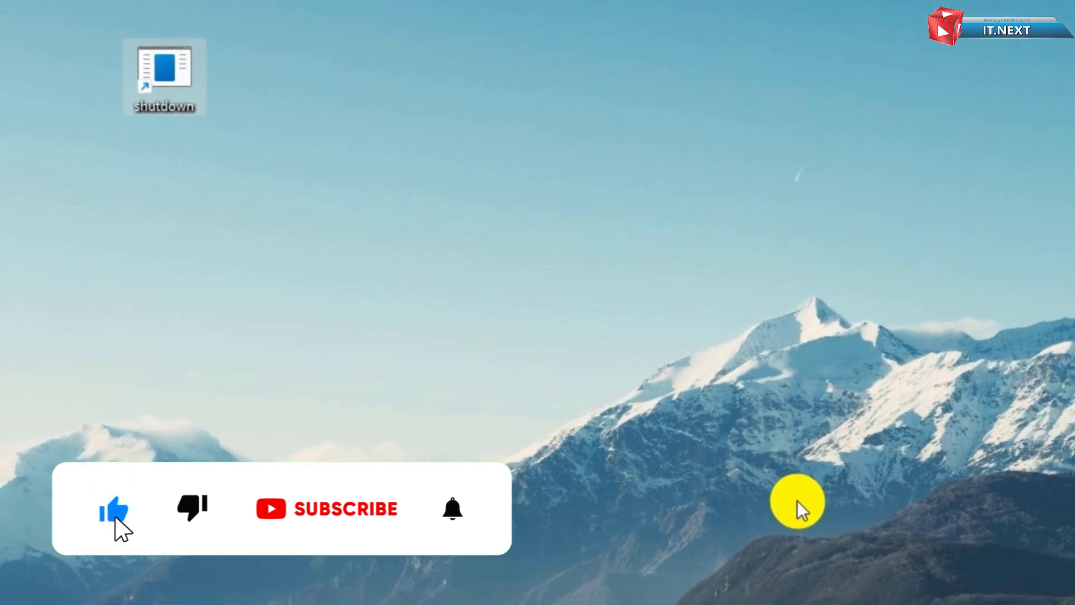
left_click(343, 508)
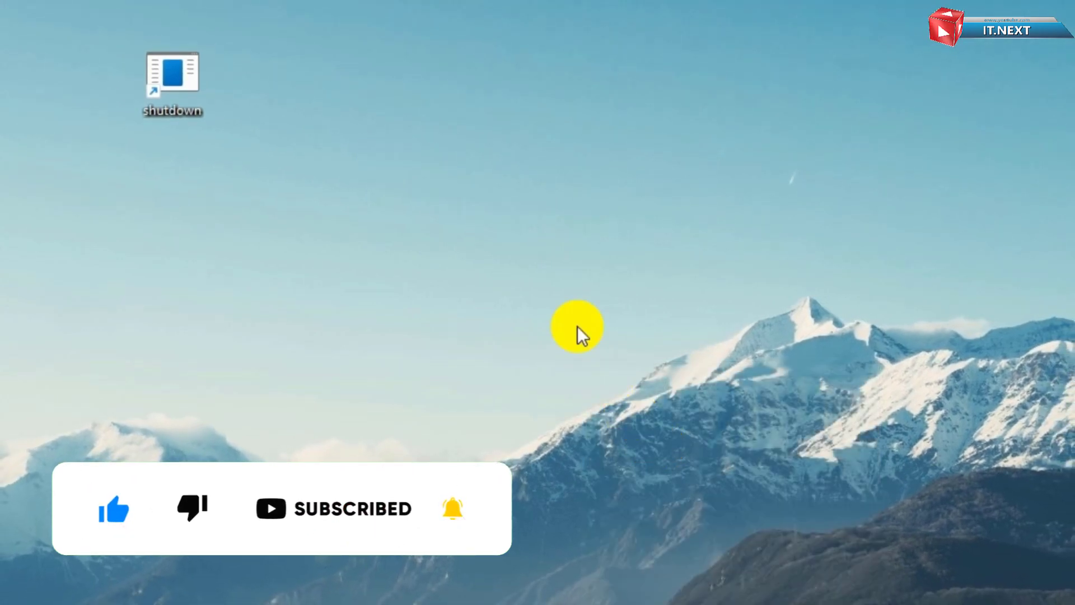
right_click(170, 70)
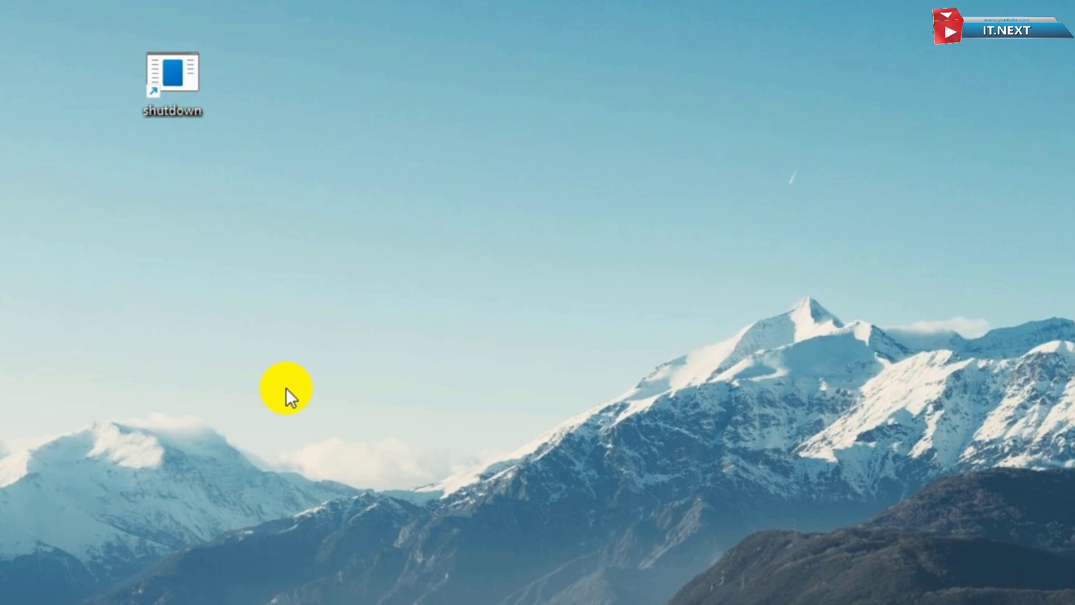
Give the shutdown shortcut the red power icon in Properties, then launch it to shut down.
double_click(172, 72)
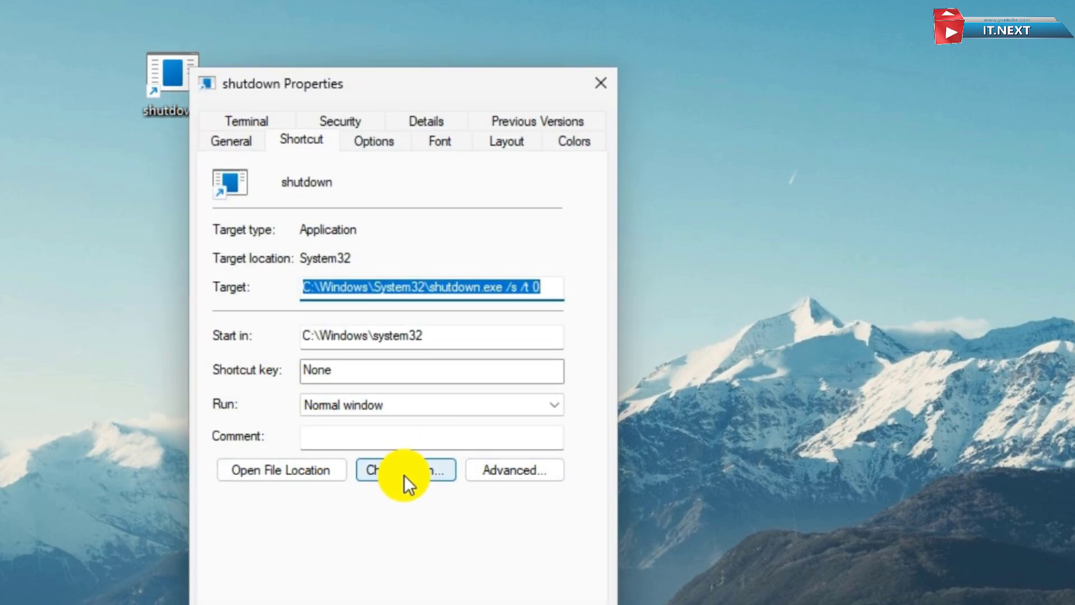
left_click(406, 470)
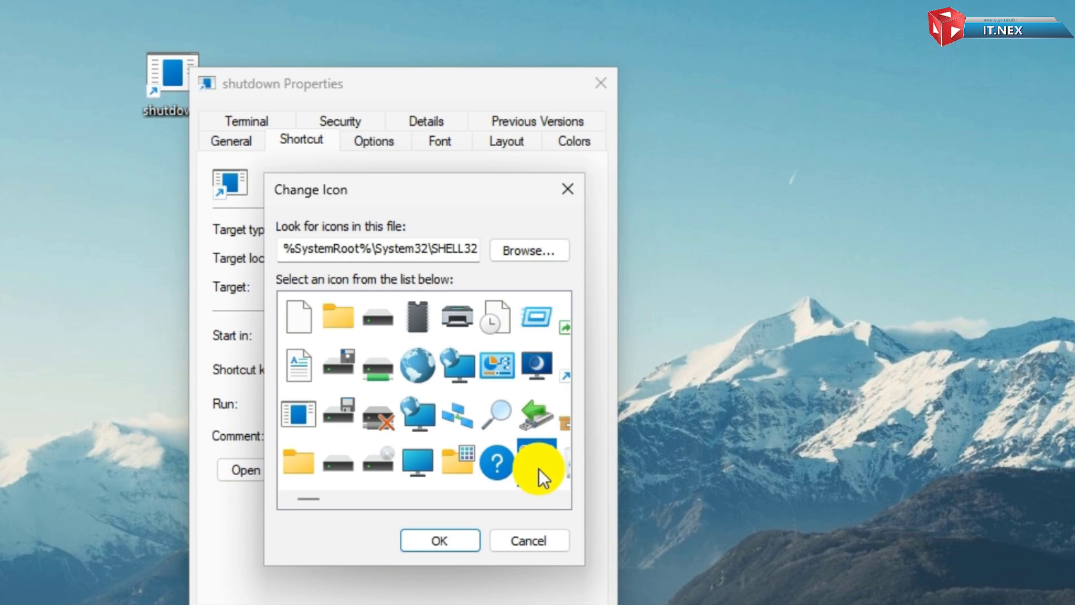
left_click(440, 540)
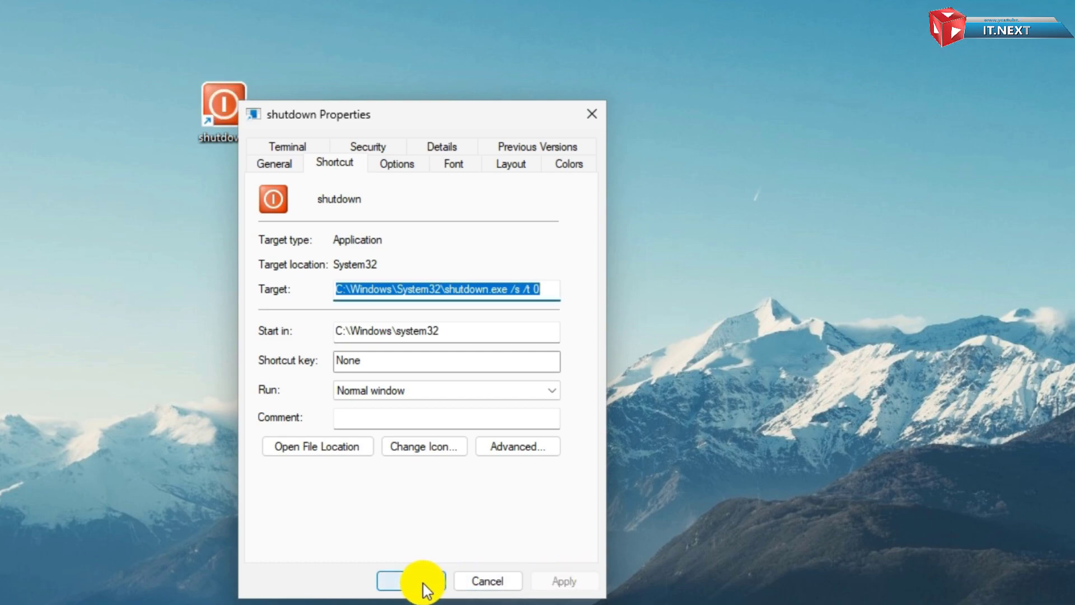
left_click(406, 581)
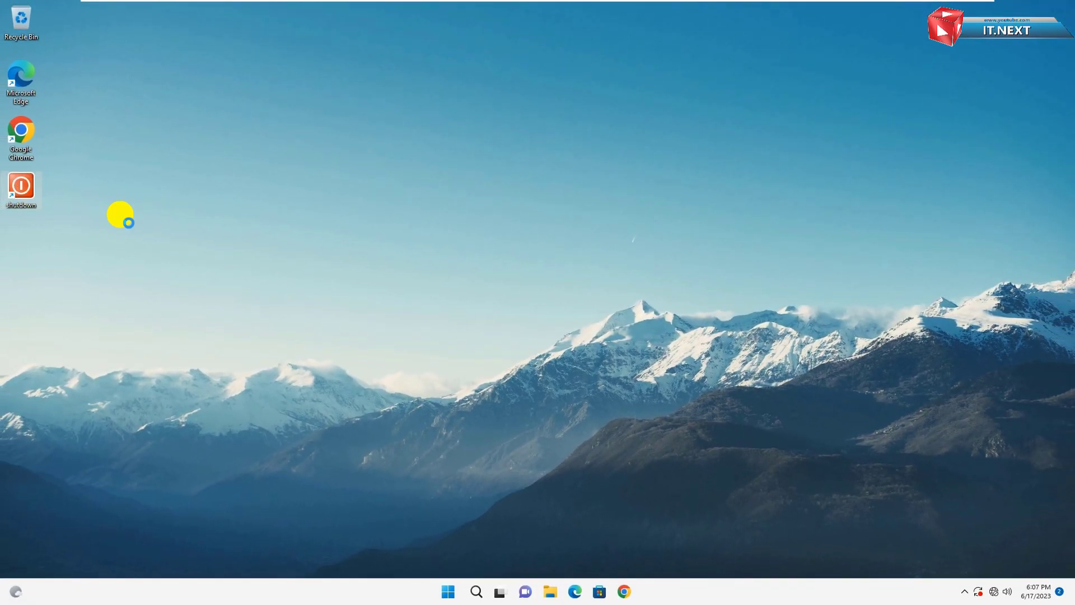
double_click(22, 184)
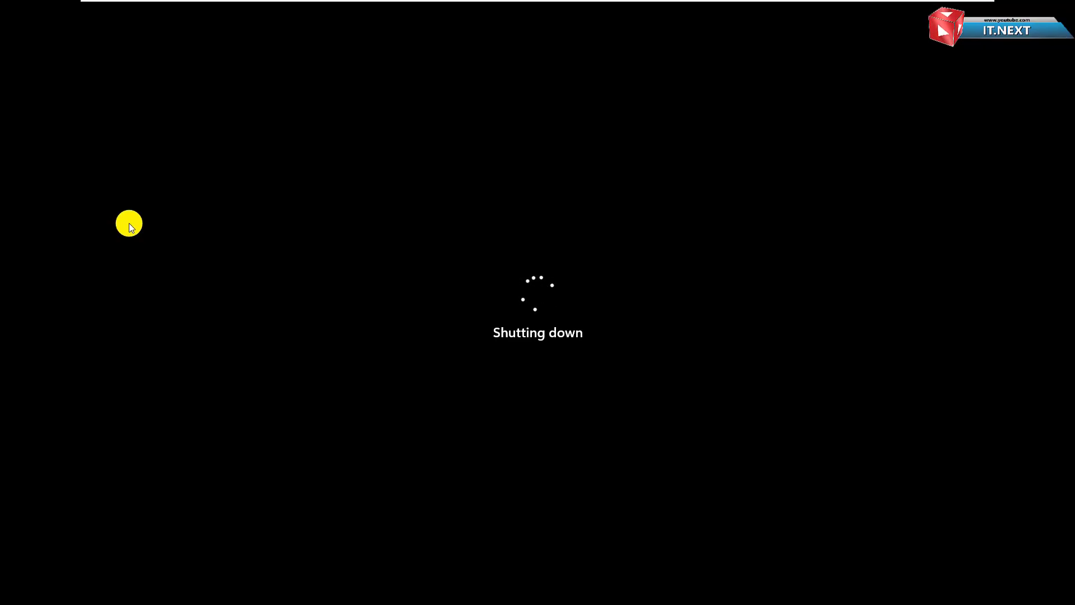